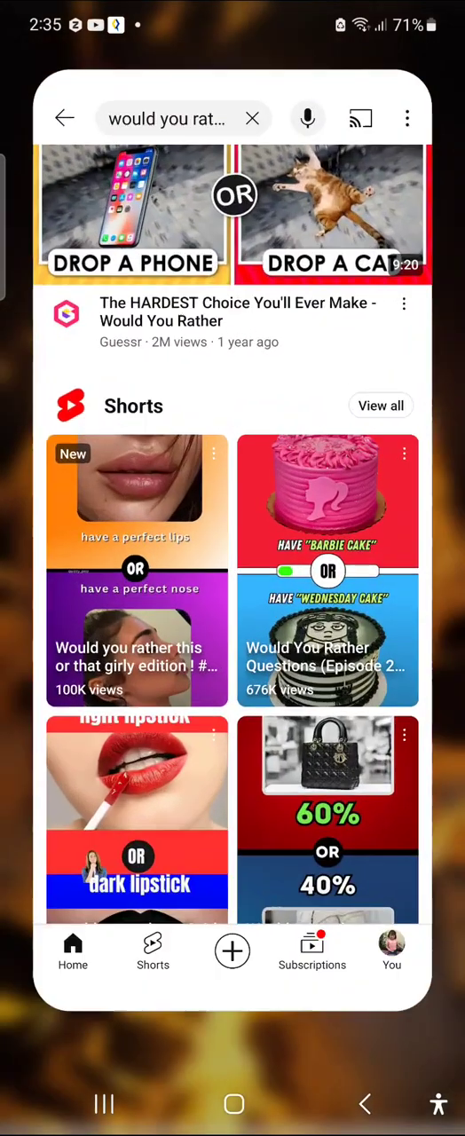
Scroll the 'would you rather' results and open Guessr's 'The HARDEST Choice You'll Ever Make' video
scroll("down", 3)
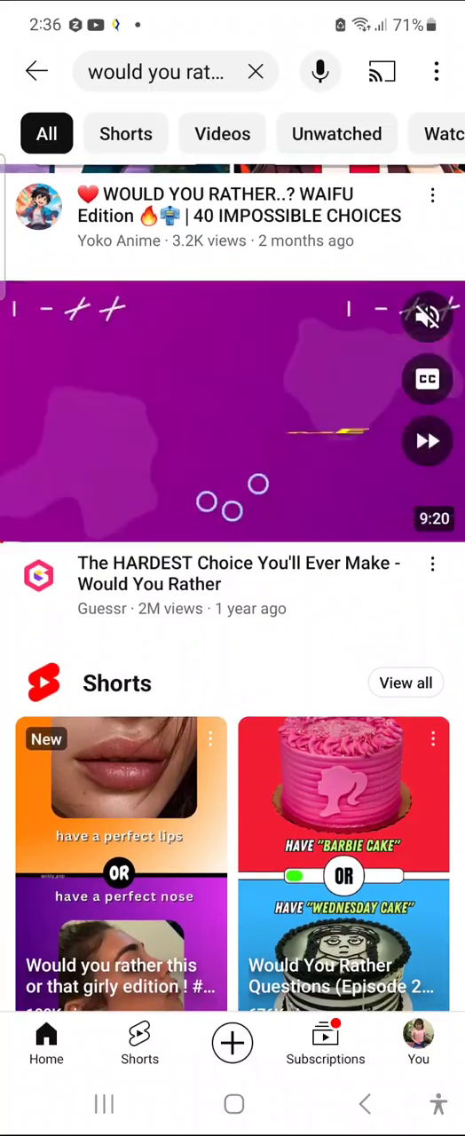
left_click(232, 413)
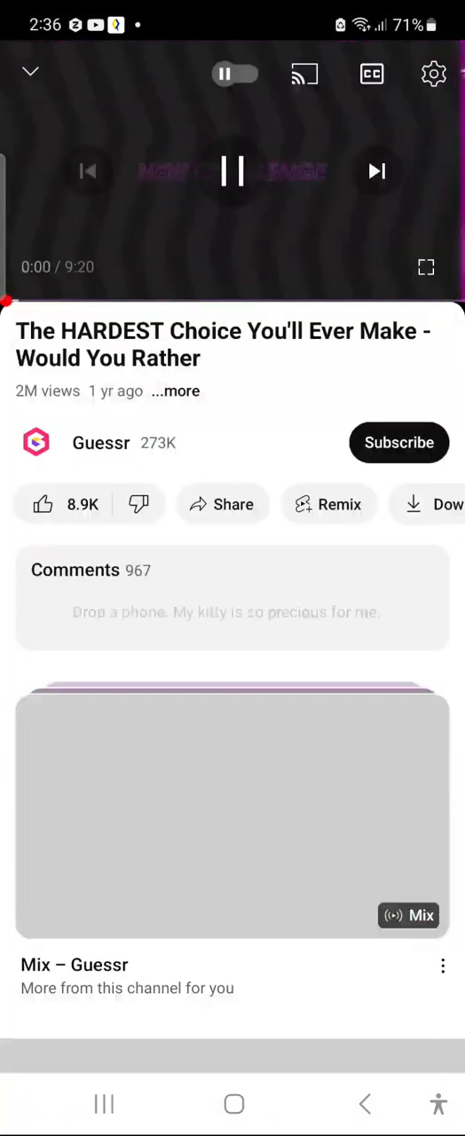